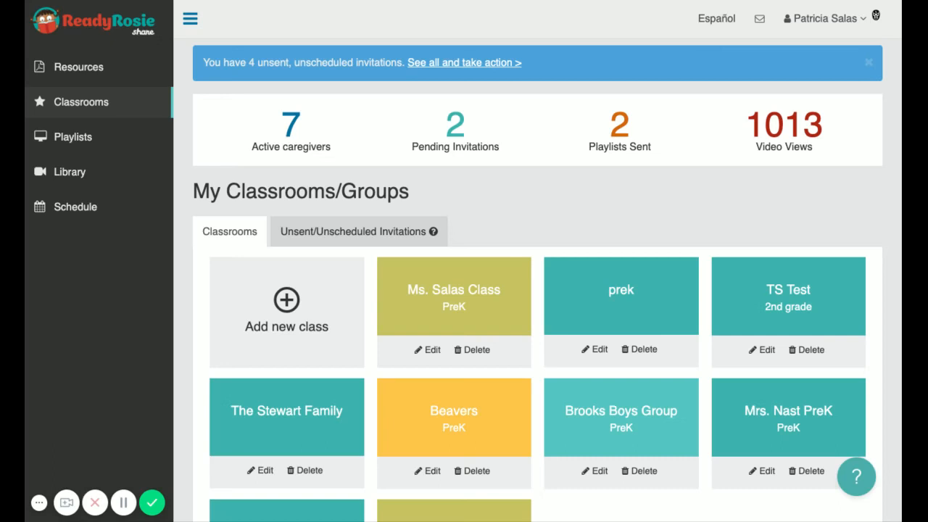
pyautogui.moveTo(585, 109)
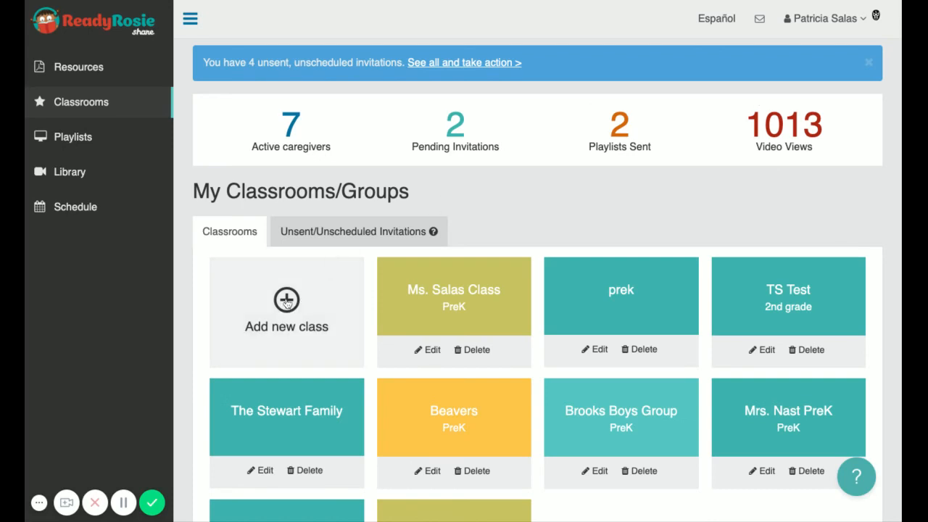
# Step: Create a new PreK classroom named 'Test' with the red label
pyautogui.click(287, 300)
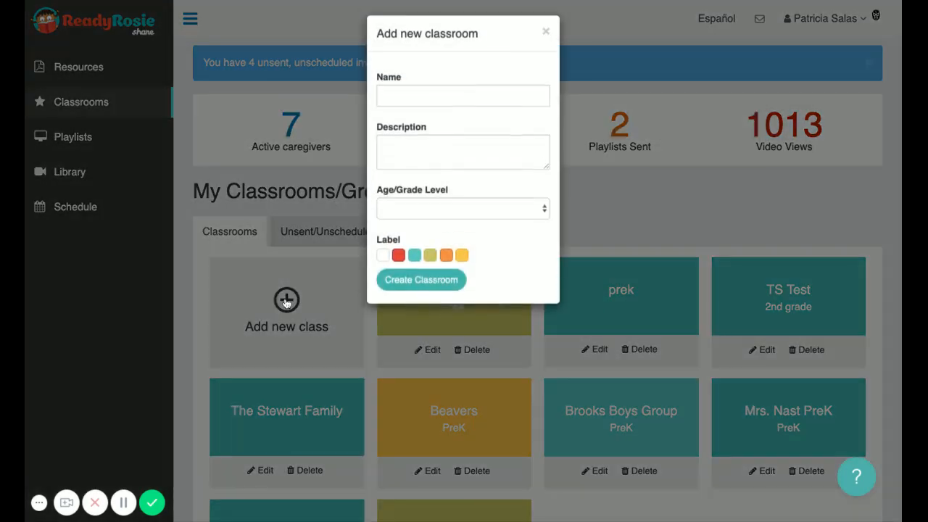
pyautogui.write('T')
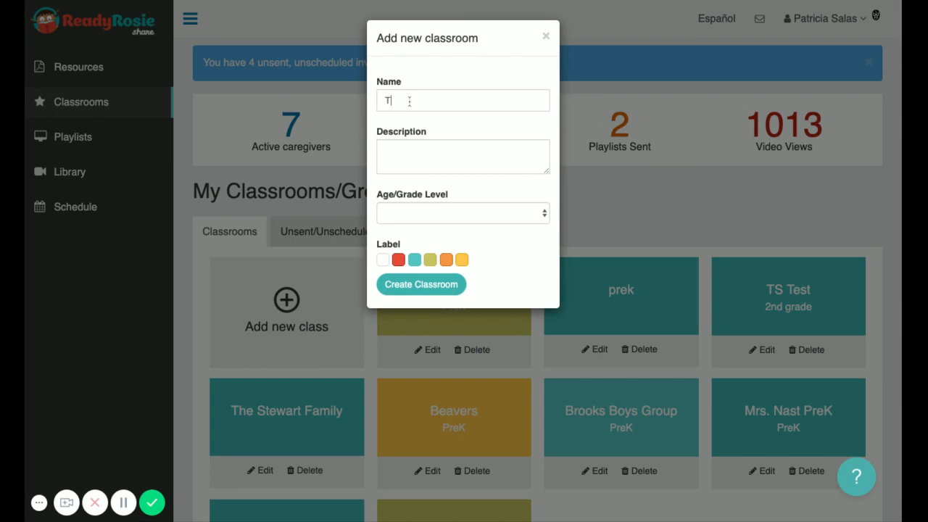
pyautogui.write('est')
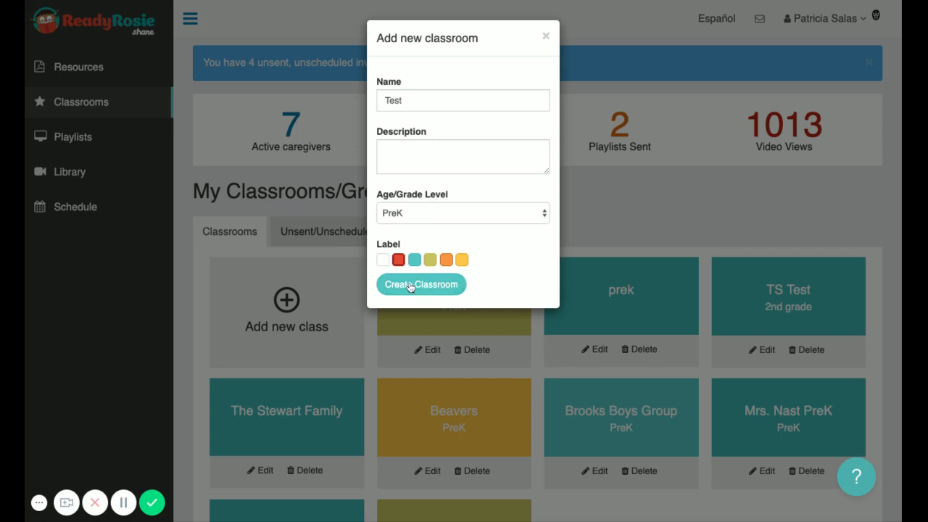
pyautogui.click(420, 283)
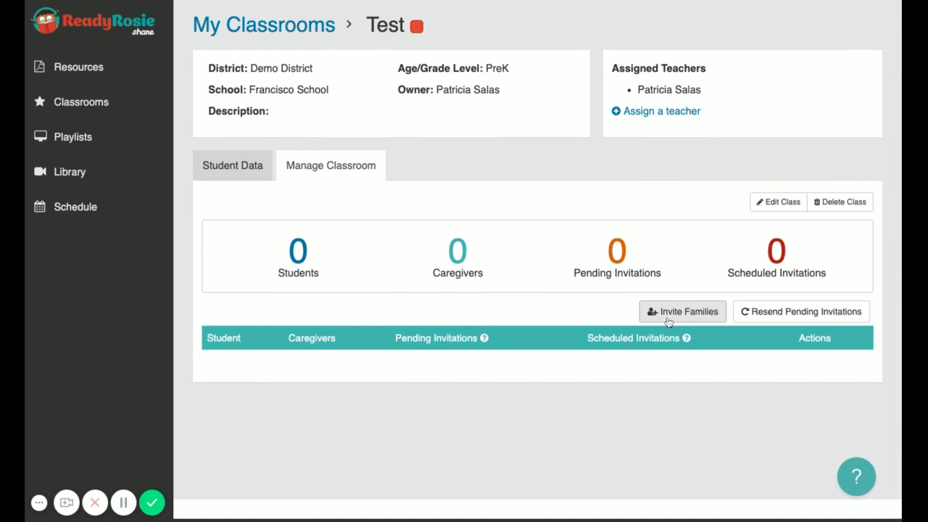
# Step: Fill the first invite row with student John Smith and a caregiver email address
pyautogui.click(682, 310)
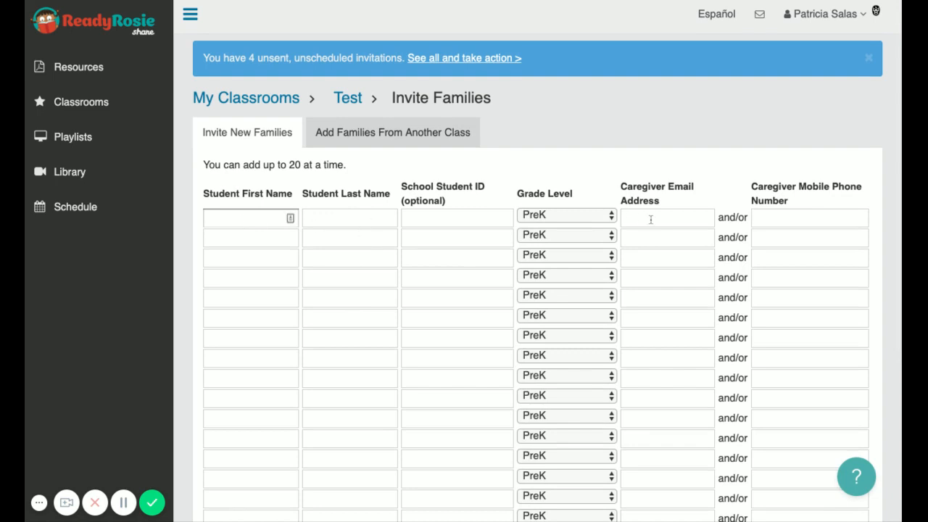
pyautogui.moveTo(829, 189)
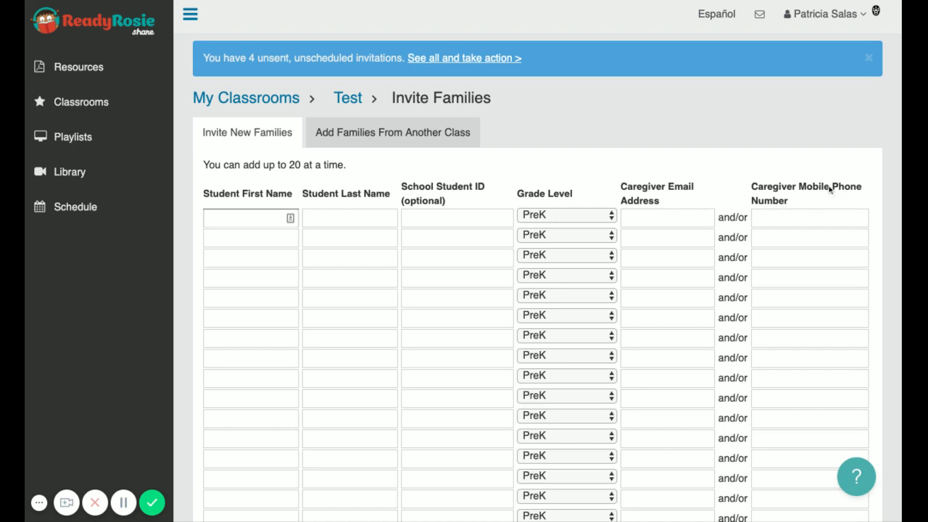
pyautogui.click(247, 218)
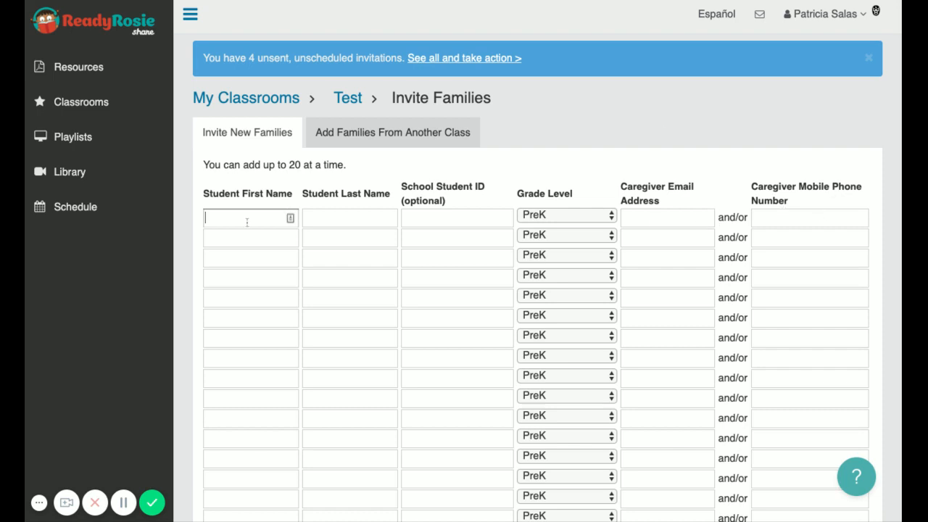
pyautogui.write('Smit')
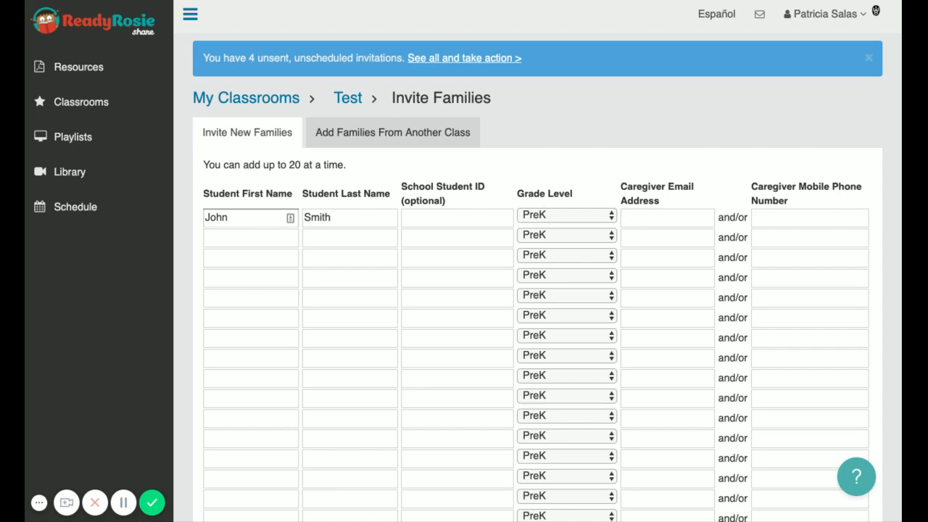
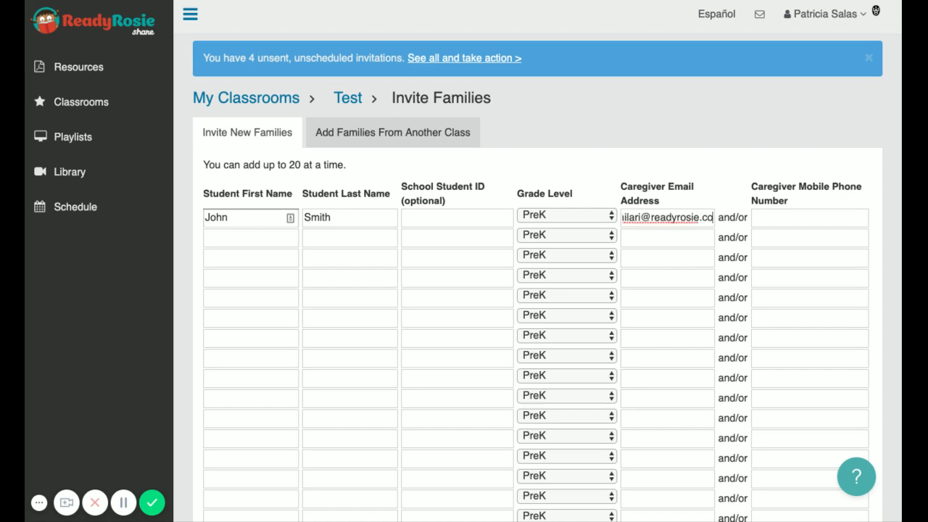
pyautogui.scroll(-3)
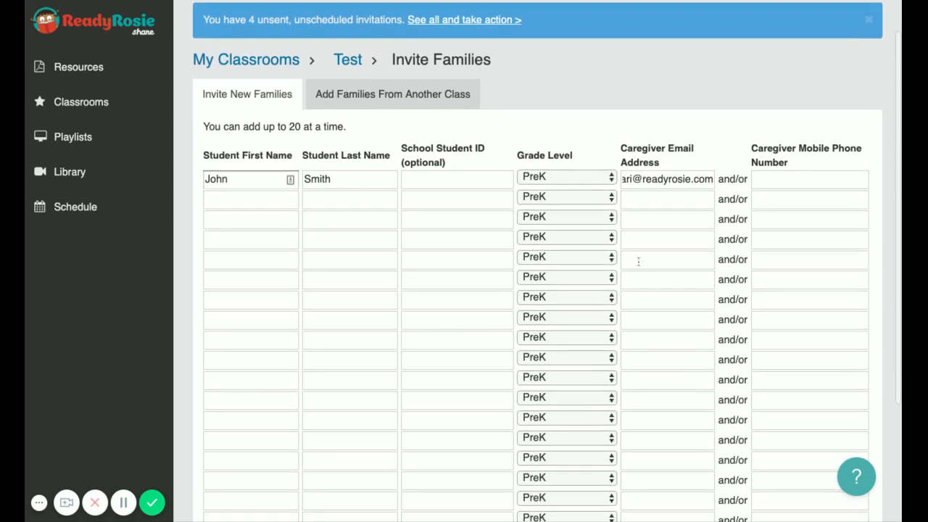
pyautogui.scroll(-3)
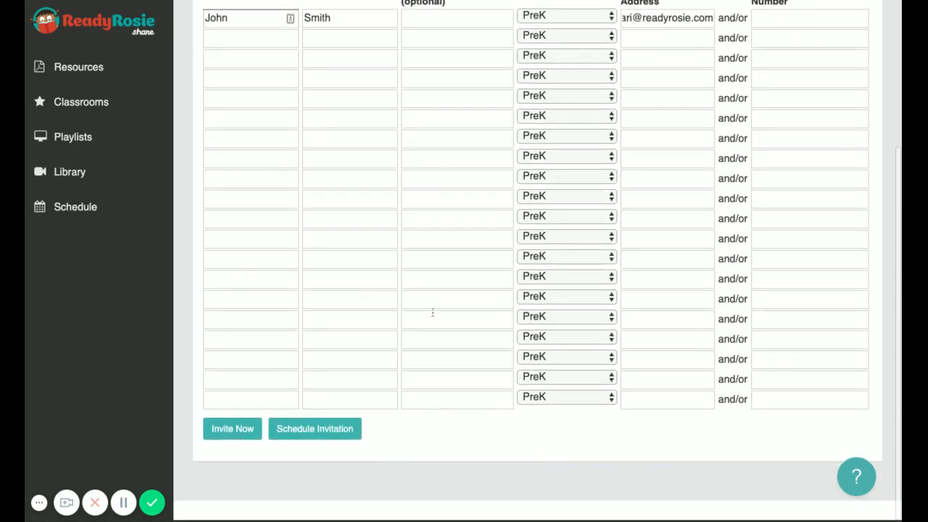
pyautogui.moveTo(232, 429)
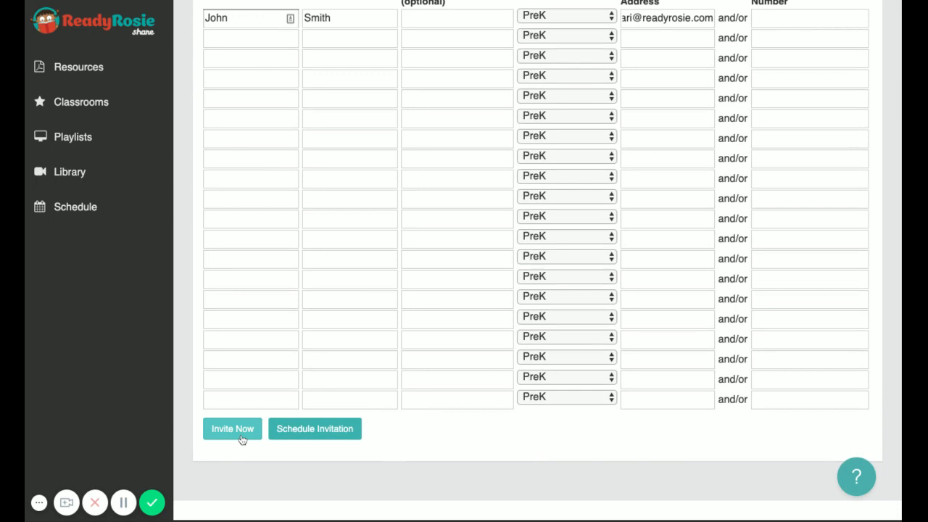
pyautogui.moveTo(232, 433)
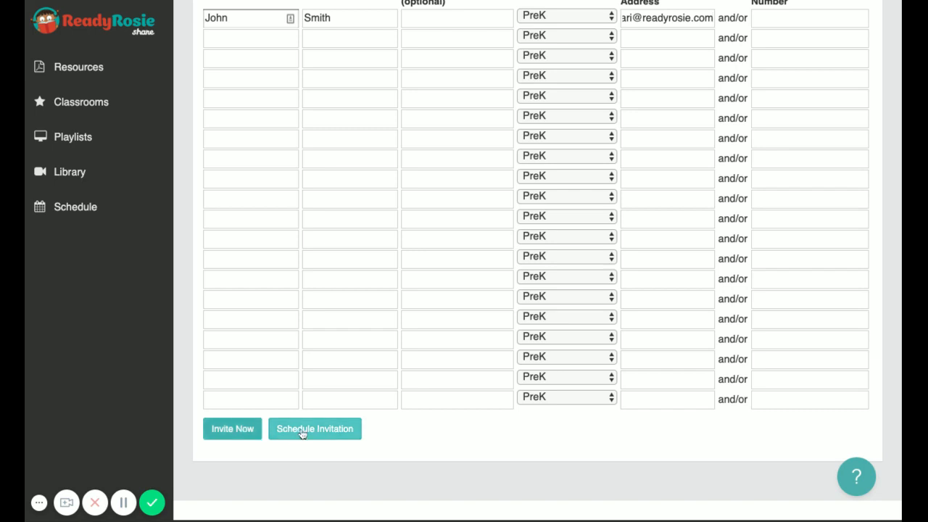
# Step: Schedule the family invitation to send on 08/17/2019
pyautogui.click(315, 429)
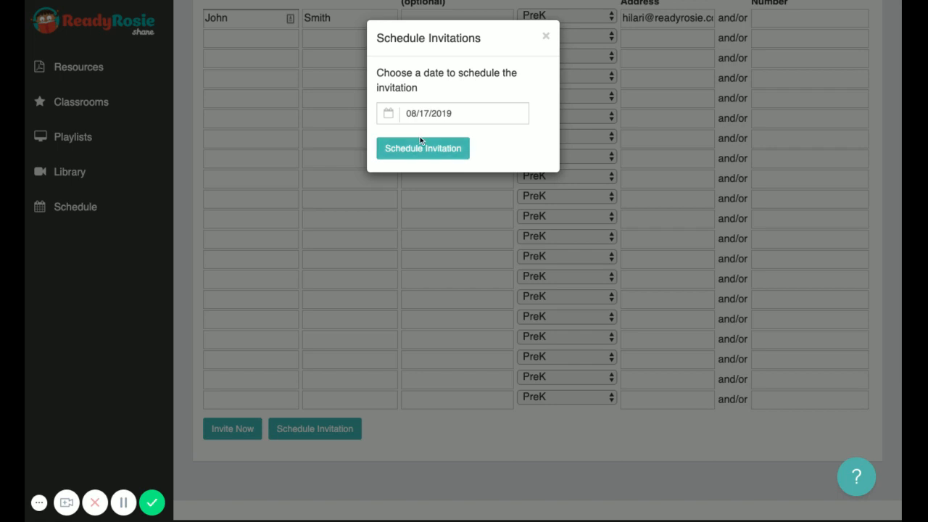
pyautogui.click(424, 148)
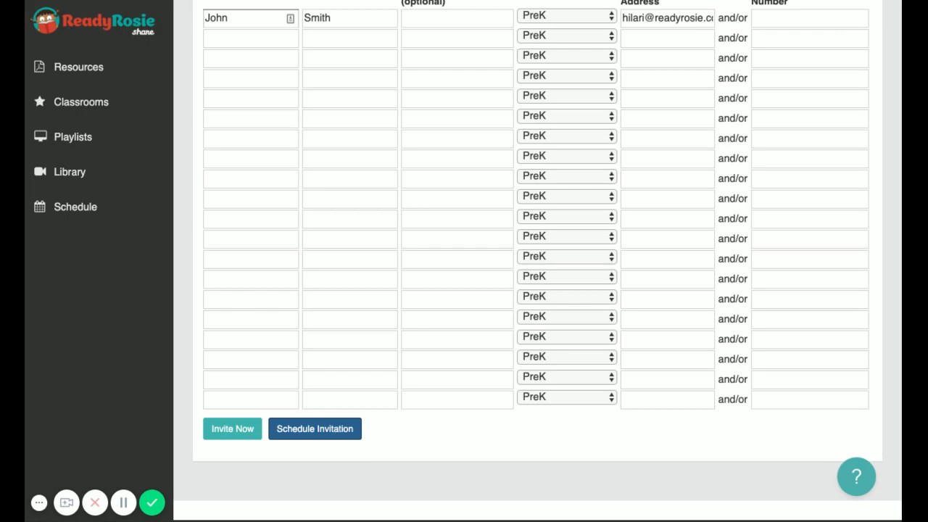
pyautogui.moveTo(403, 417)
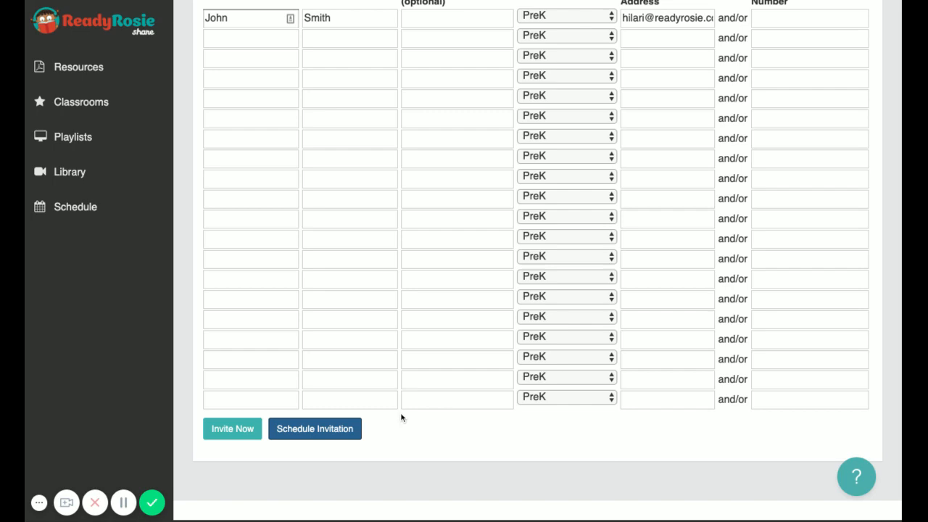